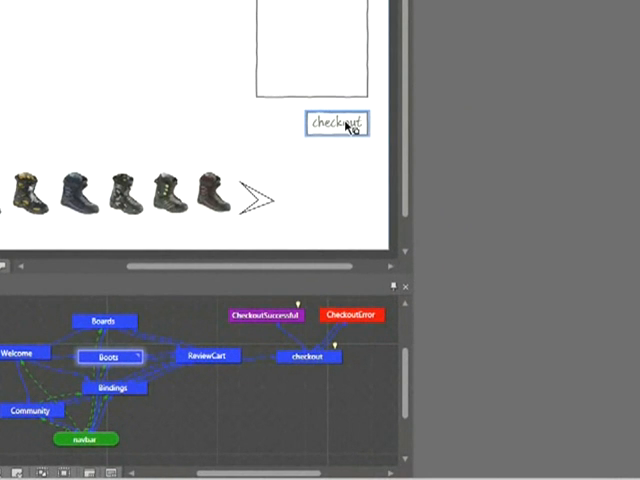
Add Navigate To screen actions on the checkout button and ReviewCart's Back button
right_click(336, 122)
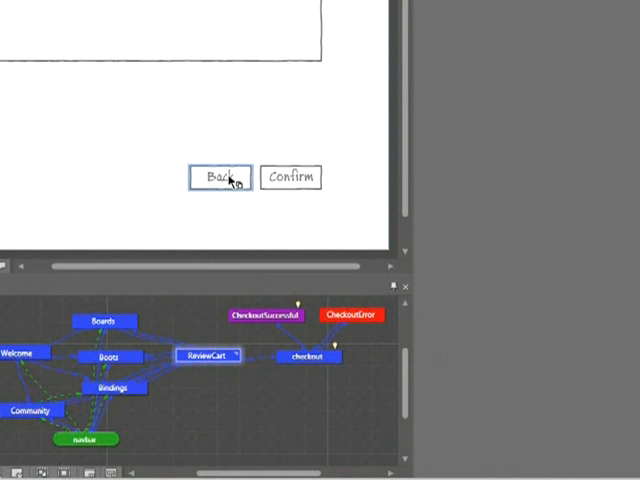
right_click(220, 176)
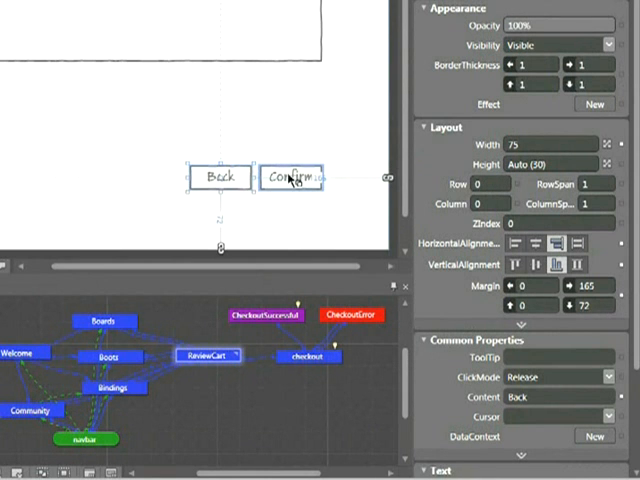
left_click(290, 176)
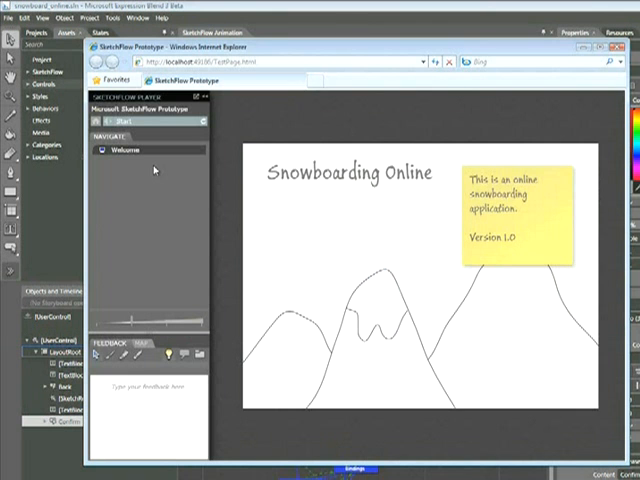
mouse_move(124, 150)
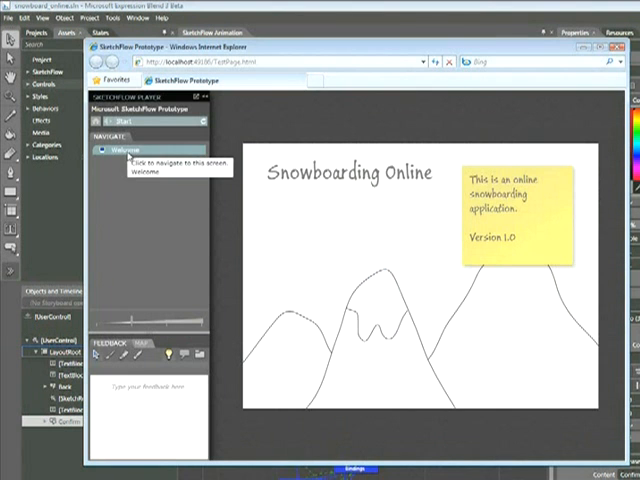
Go to Welcome, then Boots, try its checkout and spin the boots carousel
left_click(122, 148)
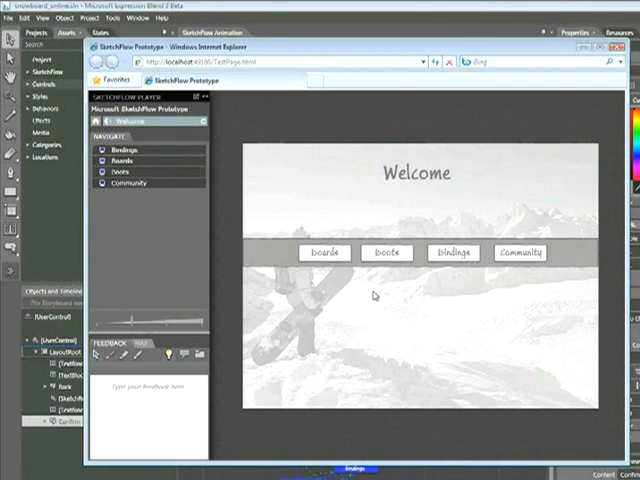
left_click(386, 252)
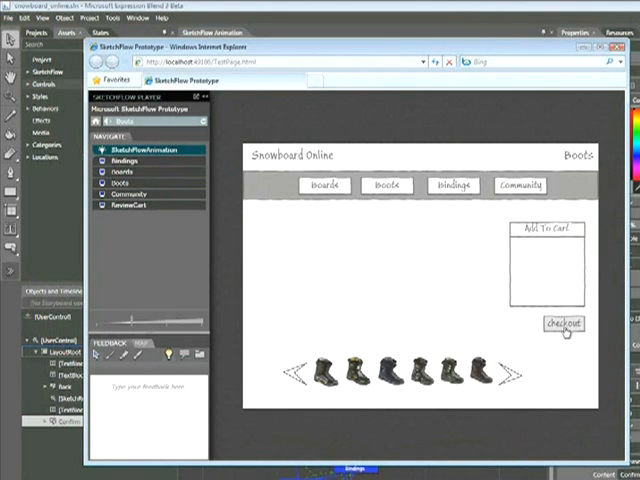
left_click(564, 324)
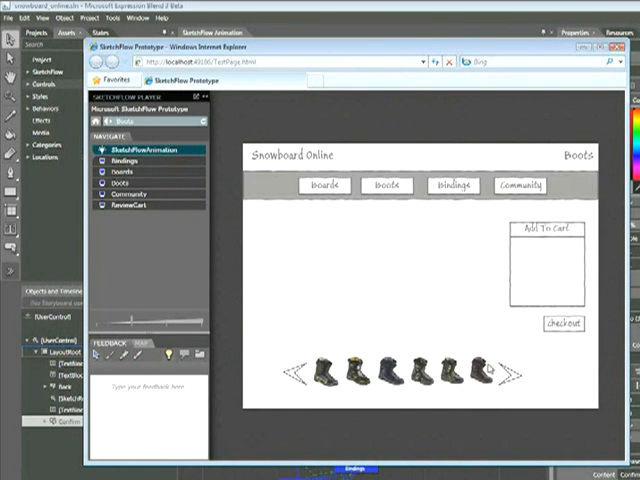
mouse_move(488, 368)
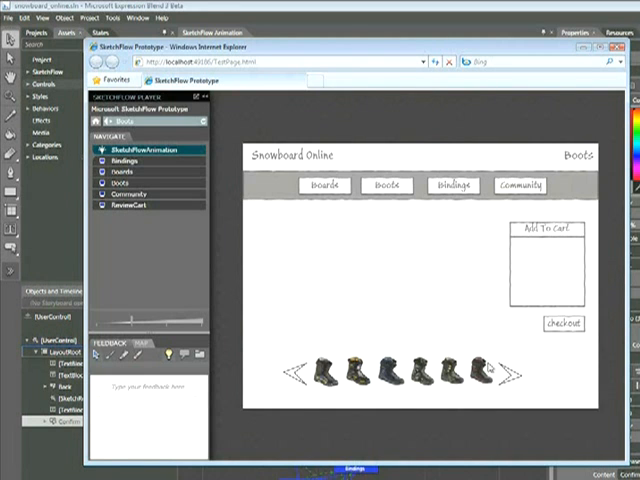
mouse_move(450, 324)
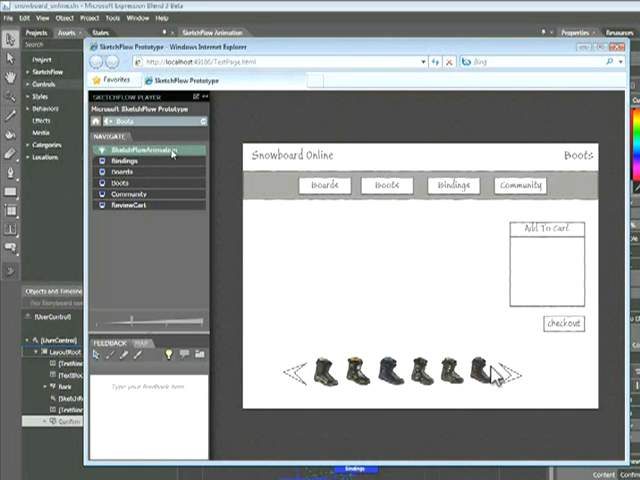
left_click_drag(476, 376, 524, 300)
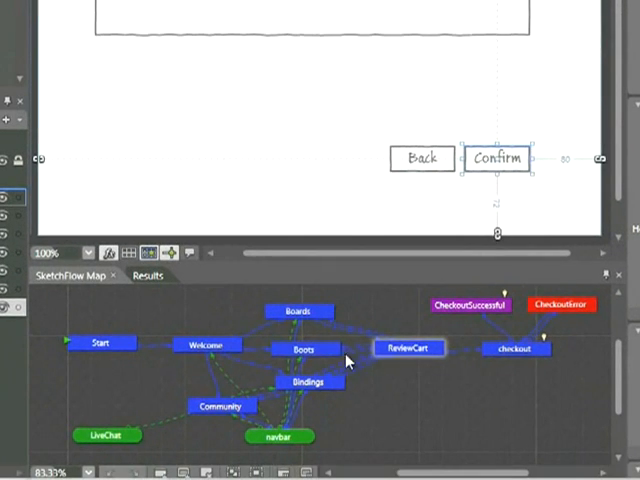
Select the Boots node in the SketchFlow Map and its CheckOut element
left_click(300, 350)
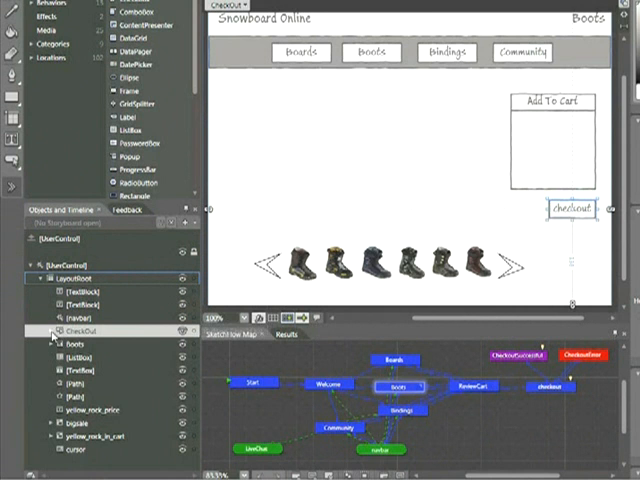
left_click(46, 332)
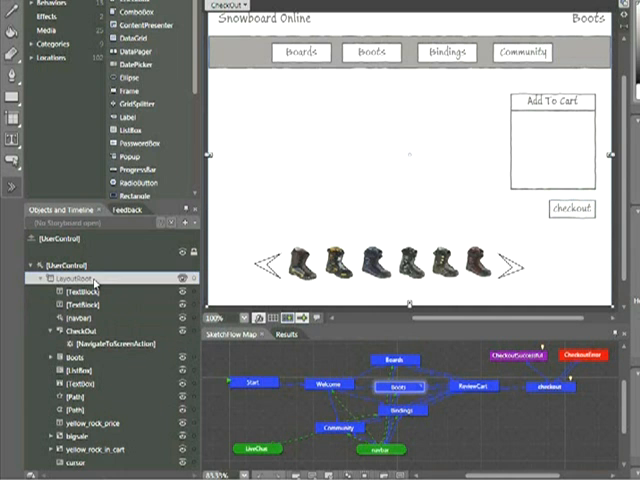
Add a Play SketchFlow Animation behavior to LayoutRoot on the Boots screen
right_click(70, 276)
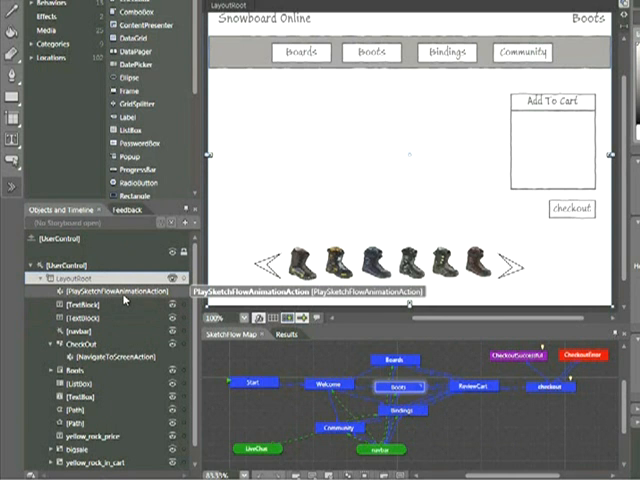
mouse_move(124, 300)
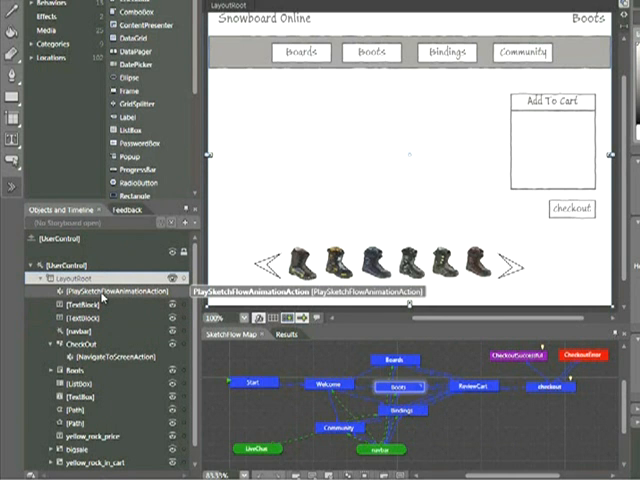
mouse_move(116, 296)
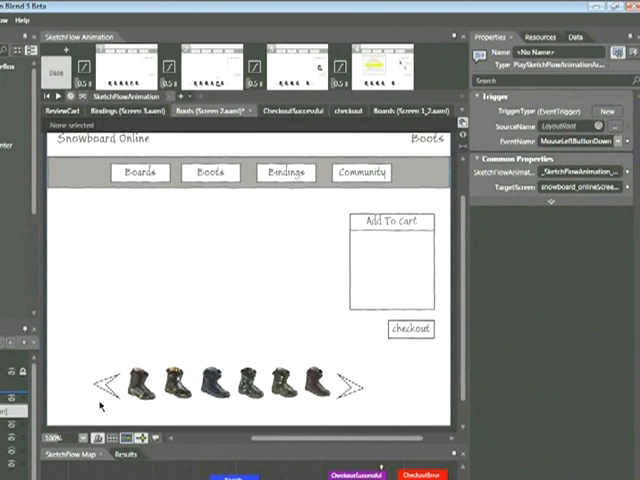
mouse_move(516, 270)
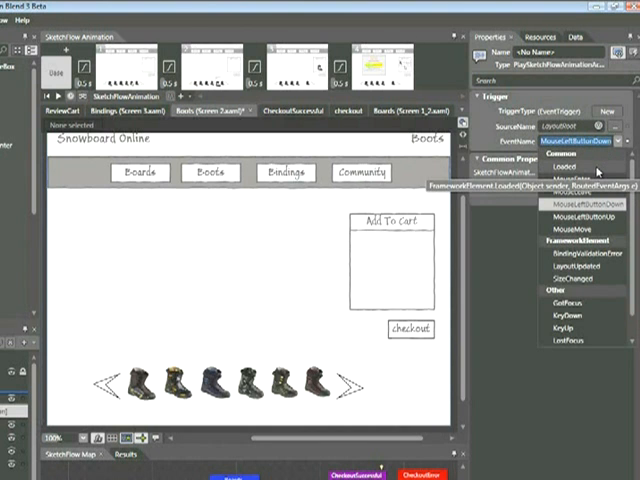
Set the animation trigger's EventName to Loaded
left_click(556, 168)
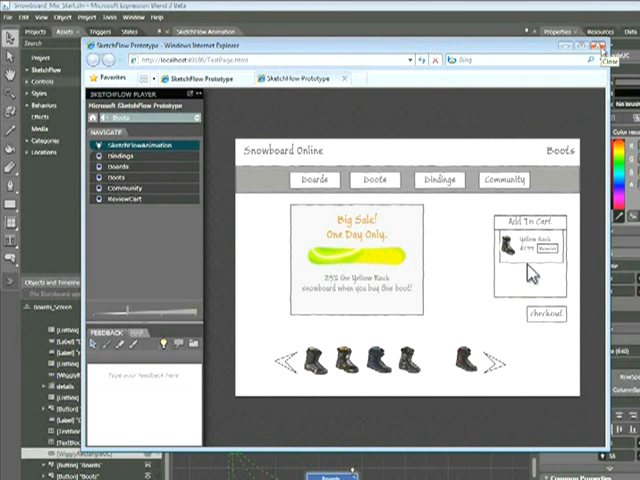
Run the prototype so the Boots screen plays its Big Sale animation on load
left_click(604, 48)
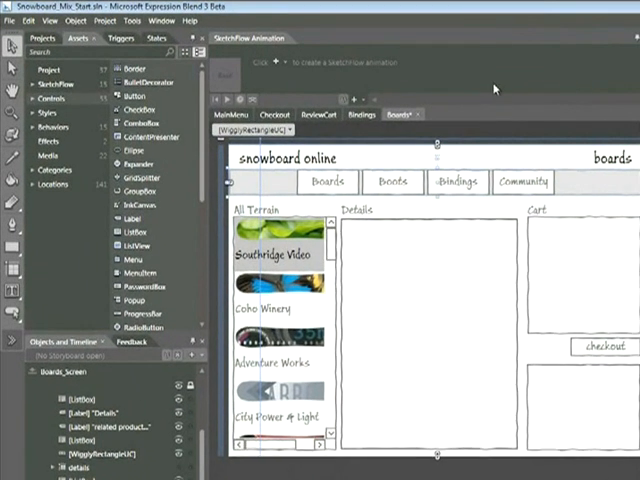
Drag DragDropAction from Assets > Behaviors onto the Boards list box
left_click(56, 128)
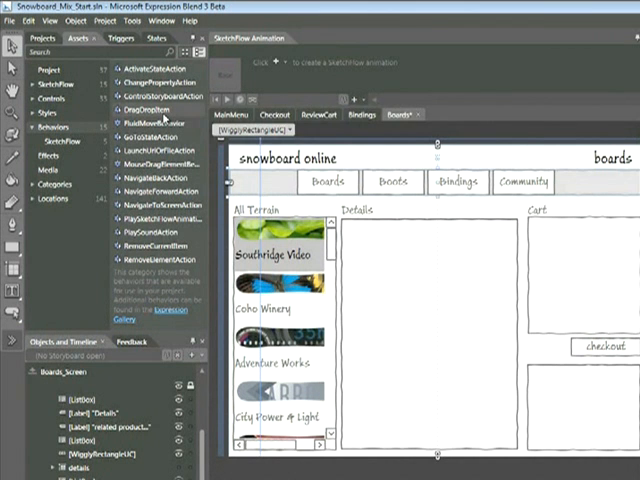
mouse_move(150, 110)
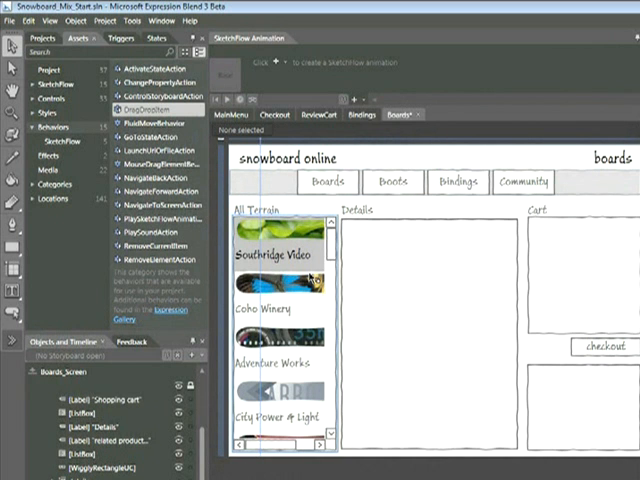
mouse_move(310, 276)
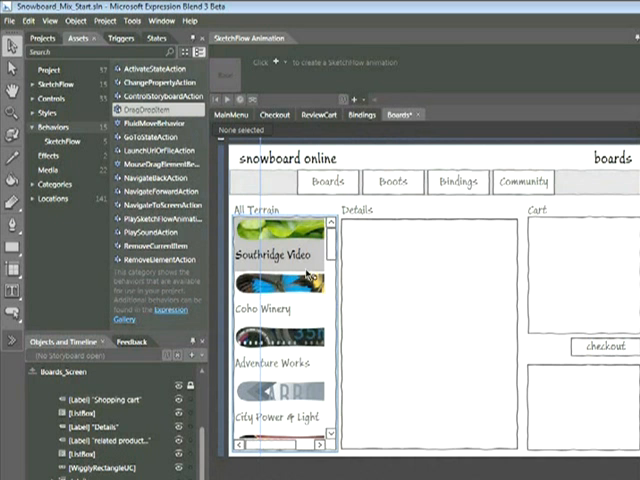
left_click(96, 22)
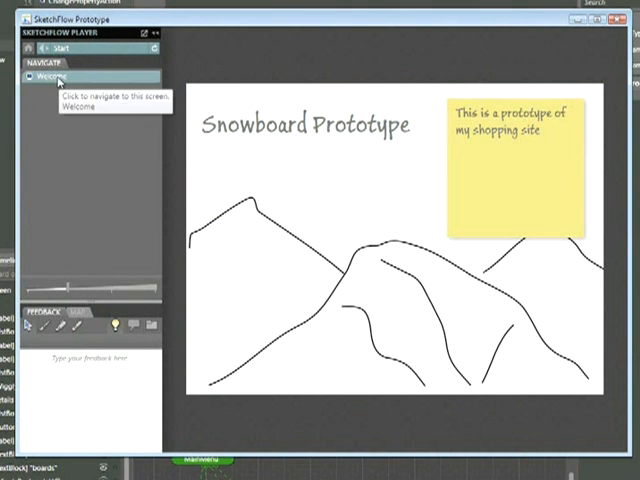
Navigate from the start screen to Welcome and then Boards
left_click(56, 76)
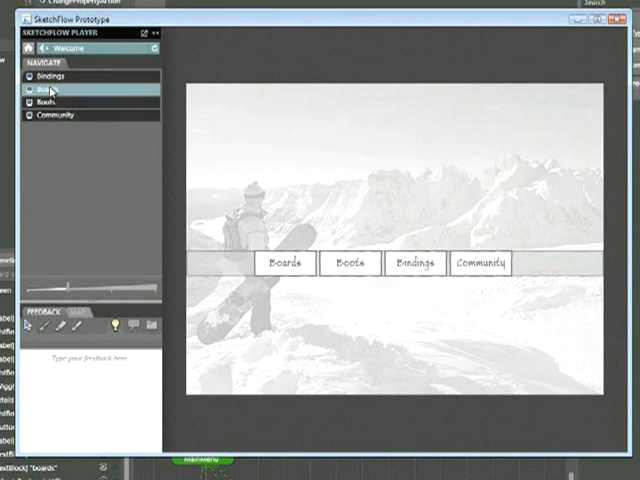
left_click(290, 264)
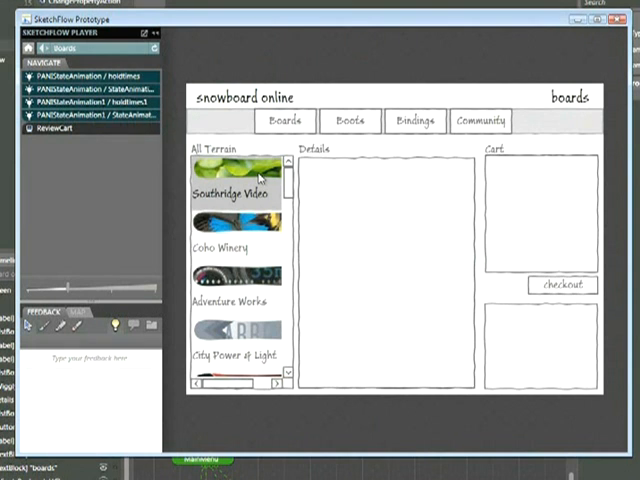